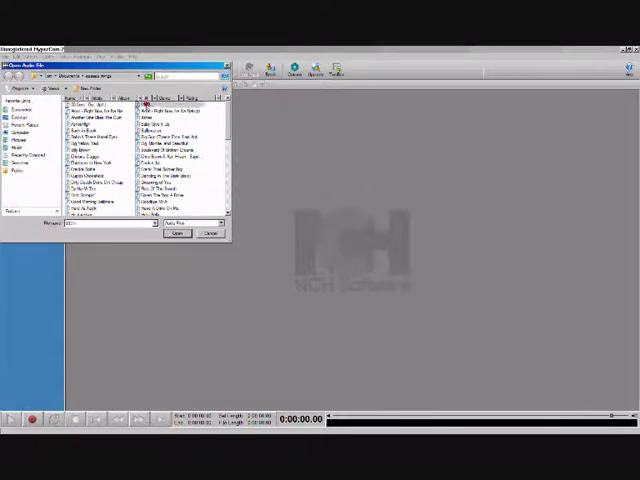
Load the song file so its stereo waveform fills the editing area.
click(176, 234)
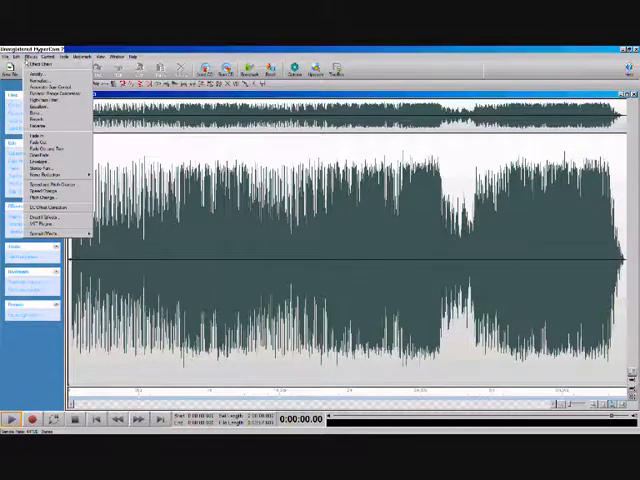
mouse_move(50, 196)
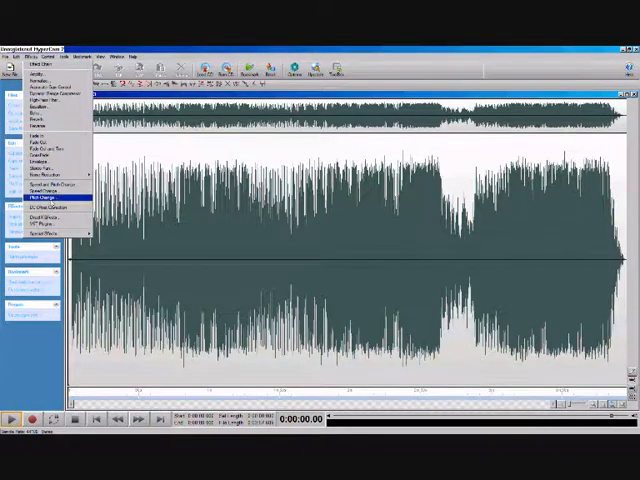
Apply the Pitch effect to the loaded song from the Effects menu.
click(48, 196)
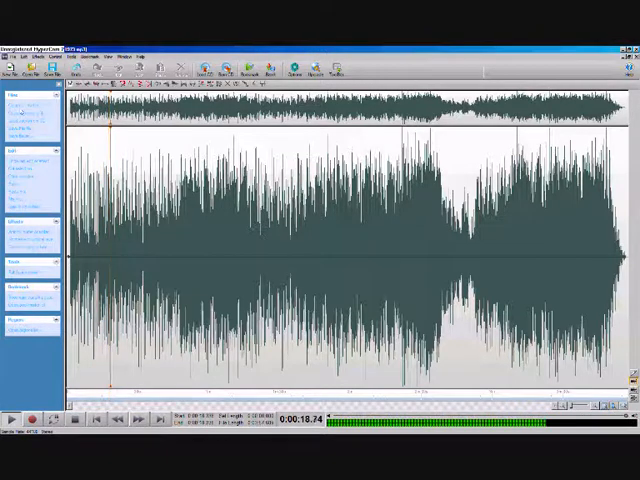
Apply a second effect across the whole song and confirm its setting.
click(36, 54)
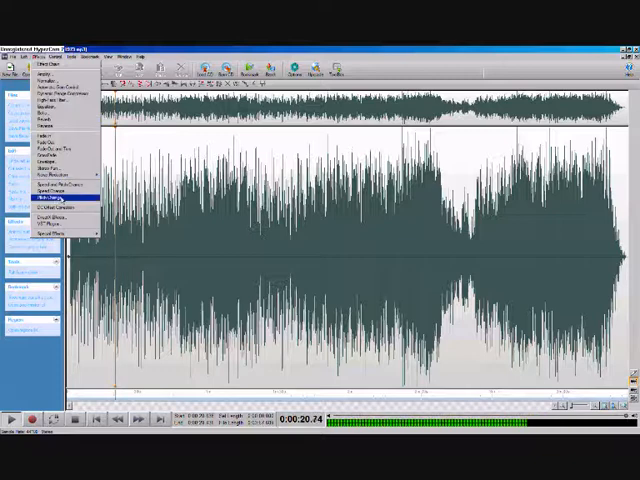
click(44, 196)
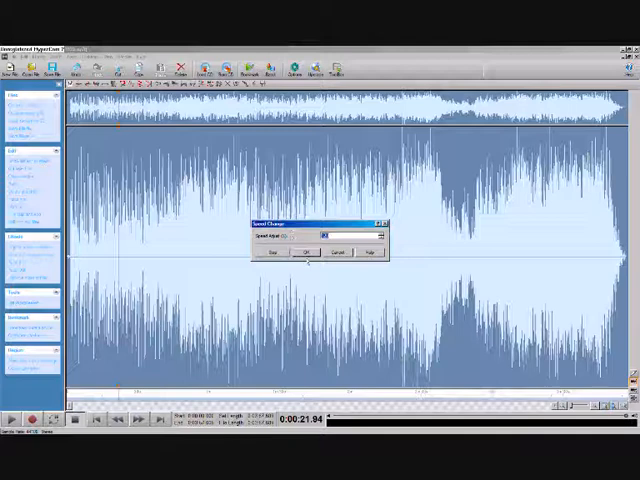
click(308, 252)
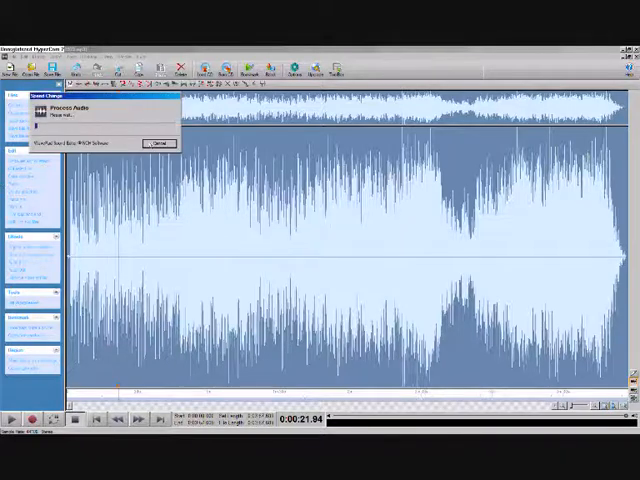